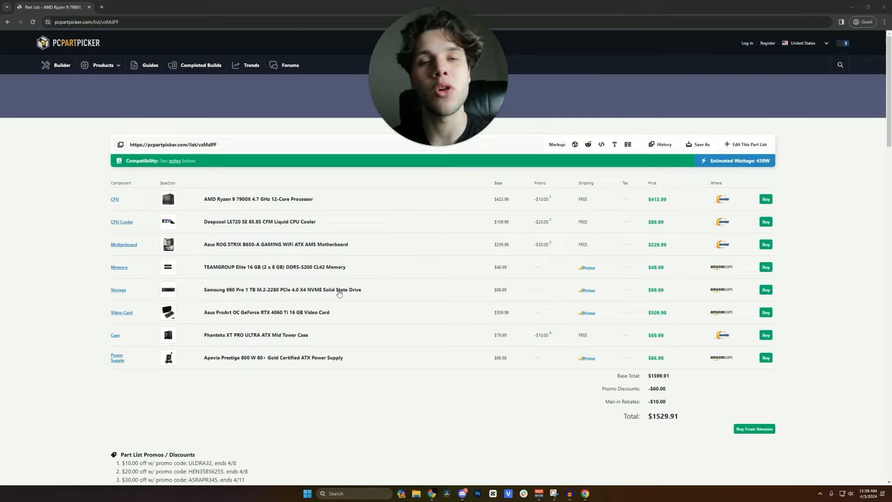
# - View the Samsung 980 Pro 1 TB SSD's Amazon product page from the part list ($99.30)
pyautogui.click(168, 312)
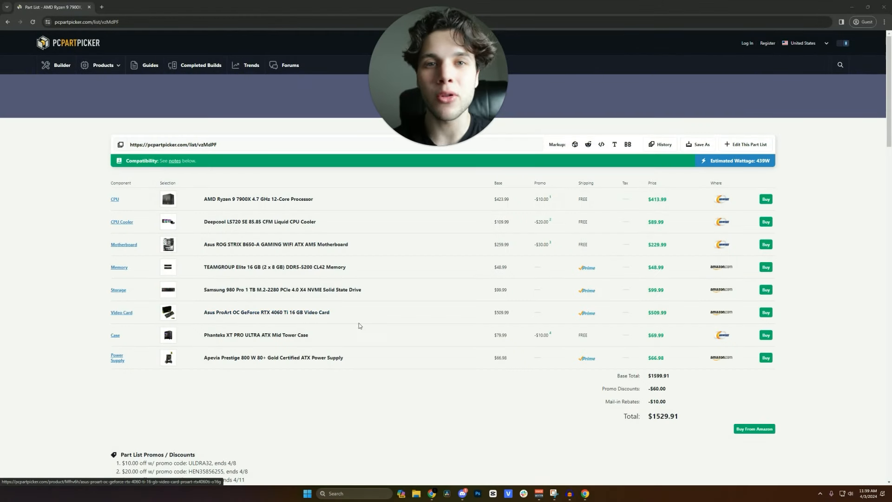
pyautogui.click(766, 312)
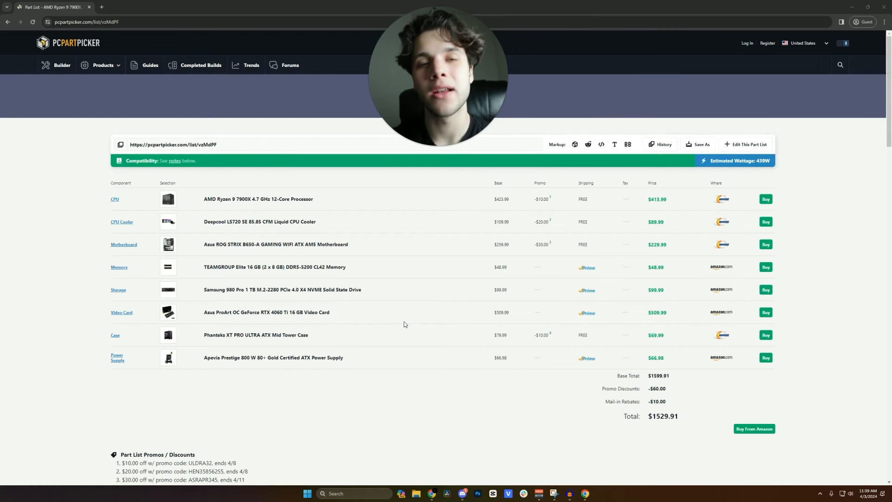
pyautogui.moveTo(646, 321)
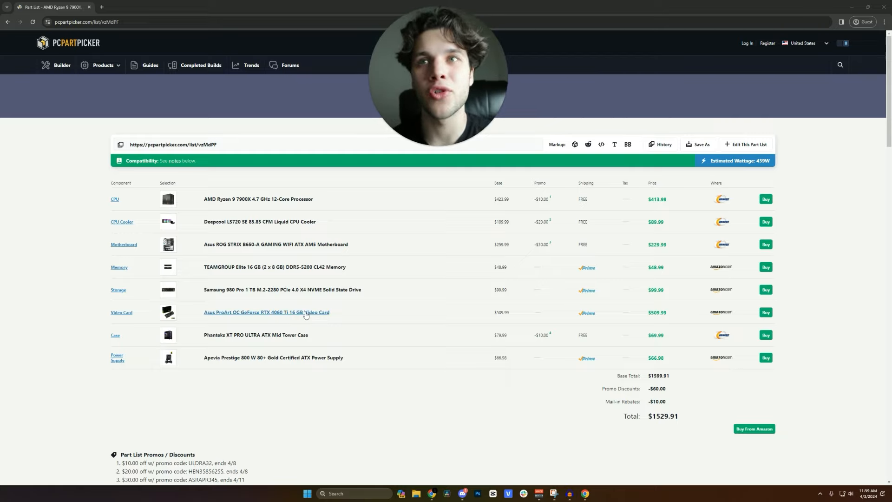
pyautogui.moveTo(337, 311)
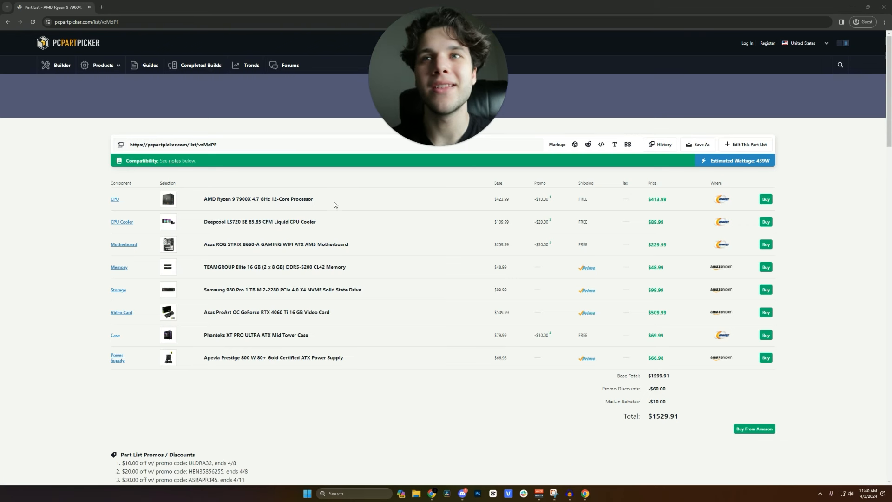
pyautogui.moveTo(342, 314)
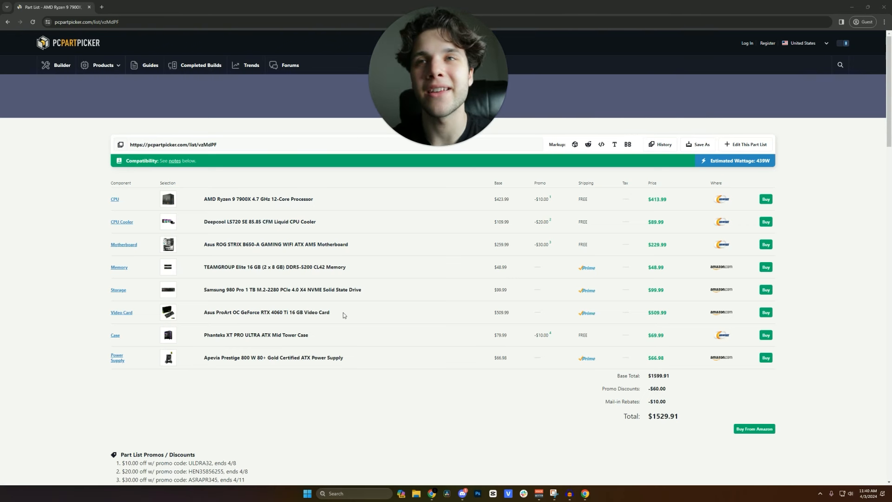
pyautogui.moveTo(243, 208)
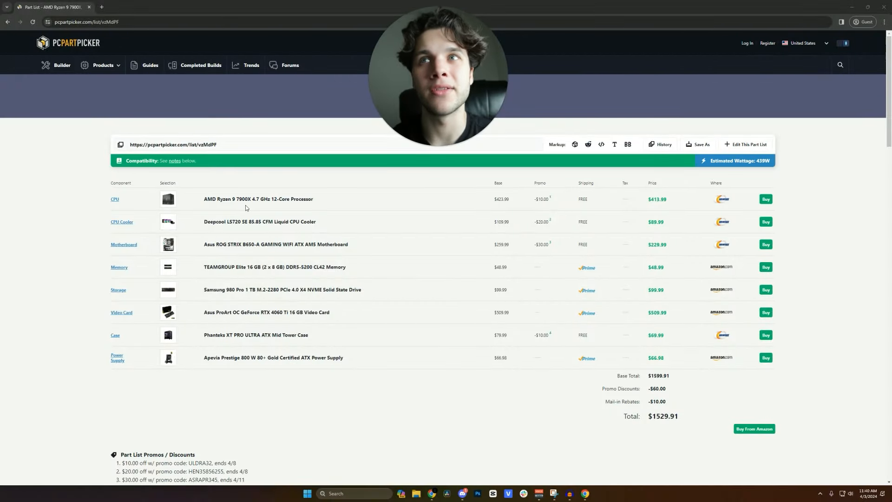
pyautogui.moveTo(259, 221)
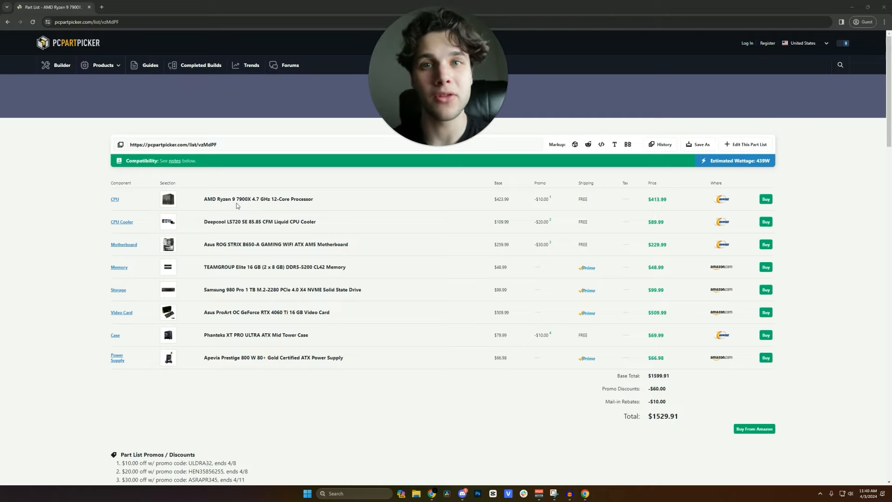
pyautogui.scroll(-3)
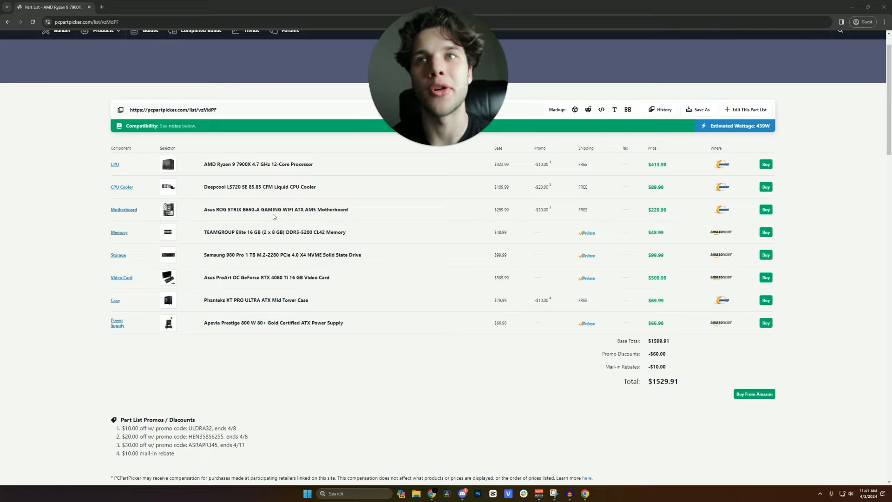
pyautogui.moveTo(327, 283)
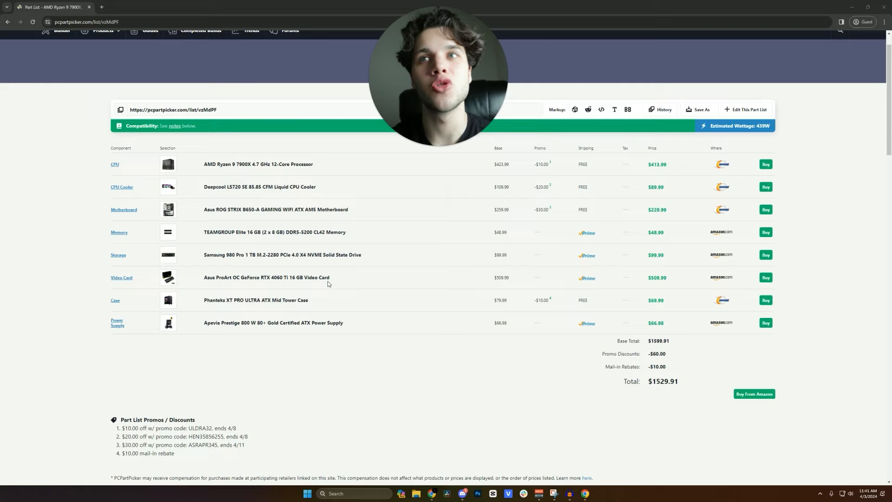
pyautogui.moveTo(258, 164)
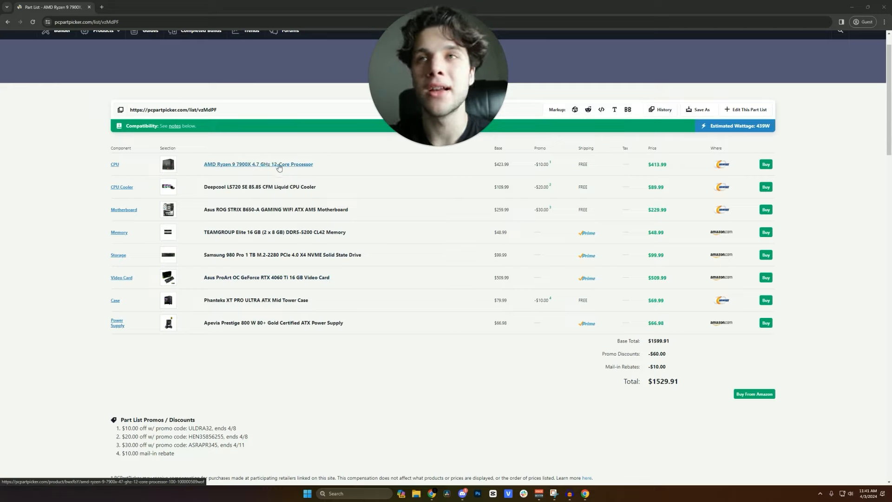
pyautogui.moveTo(312, 211)
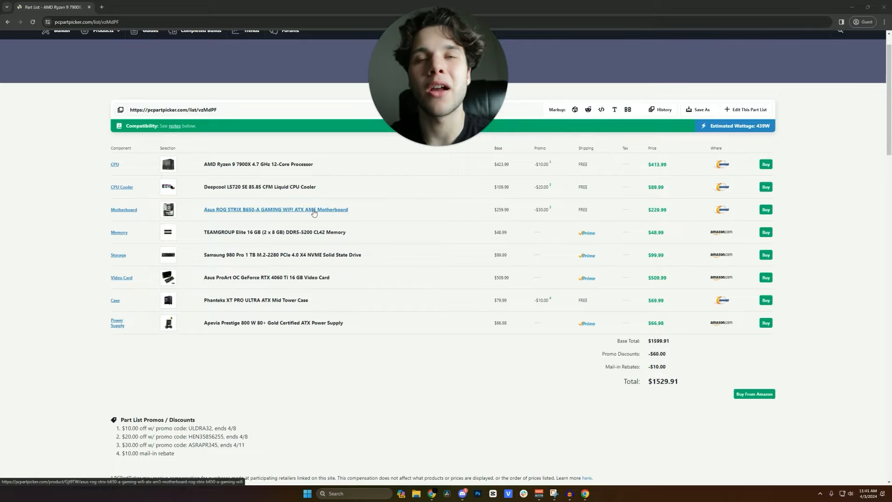
pyautogui.moveTo(266, 200)
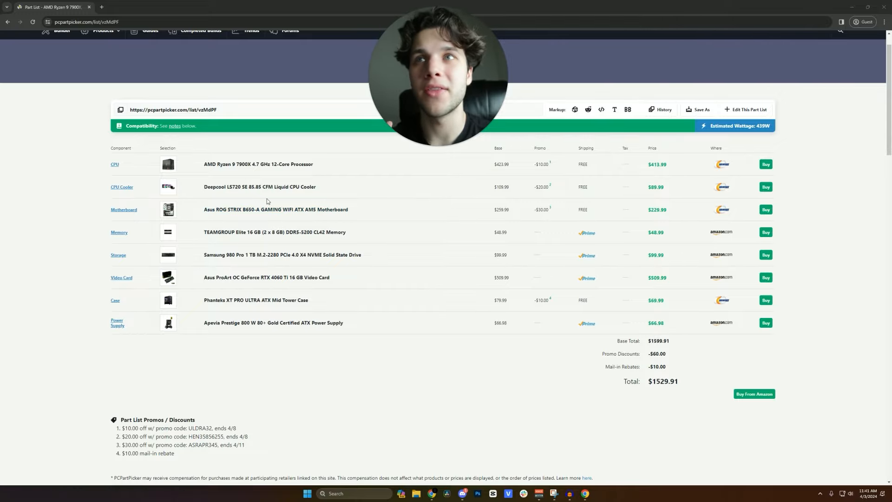
pyautogui.click(168, 209)
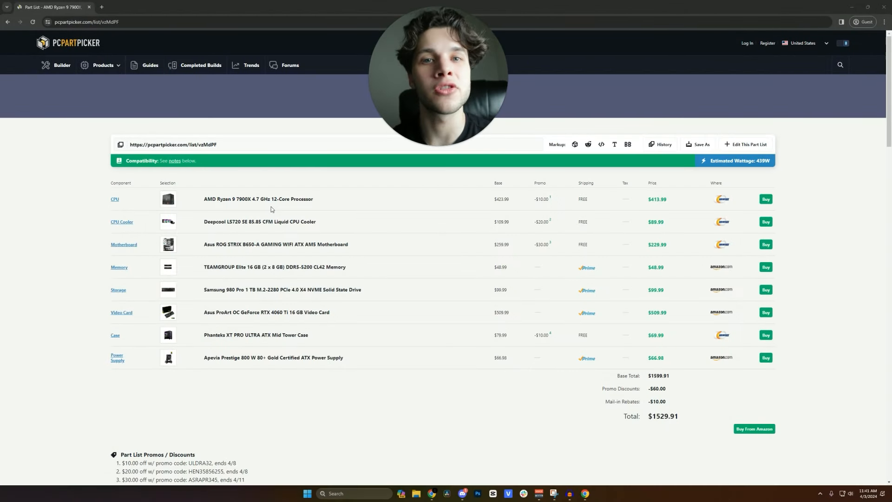
pyautogui.moveTo(282, 289)
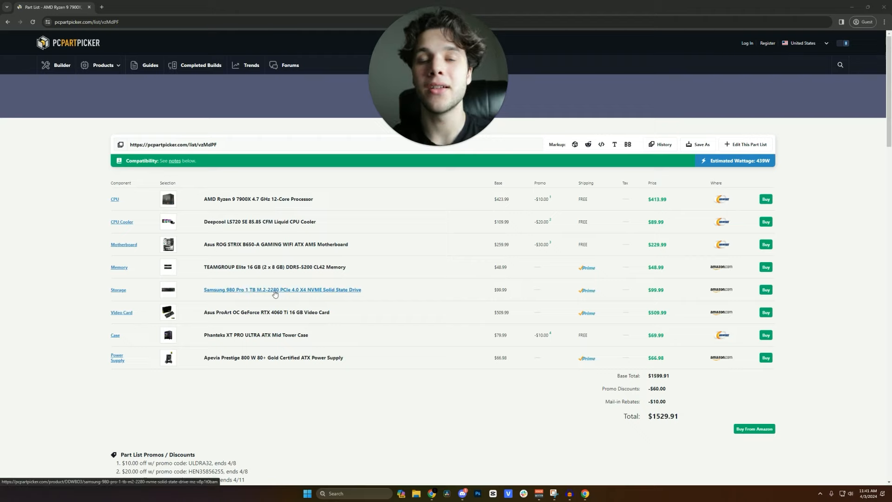
pyautogui.click(282, 290)
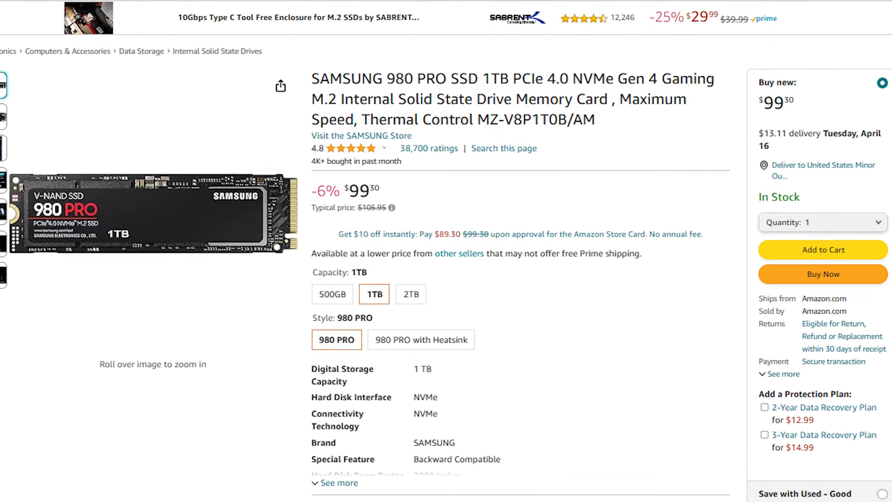